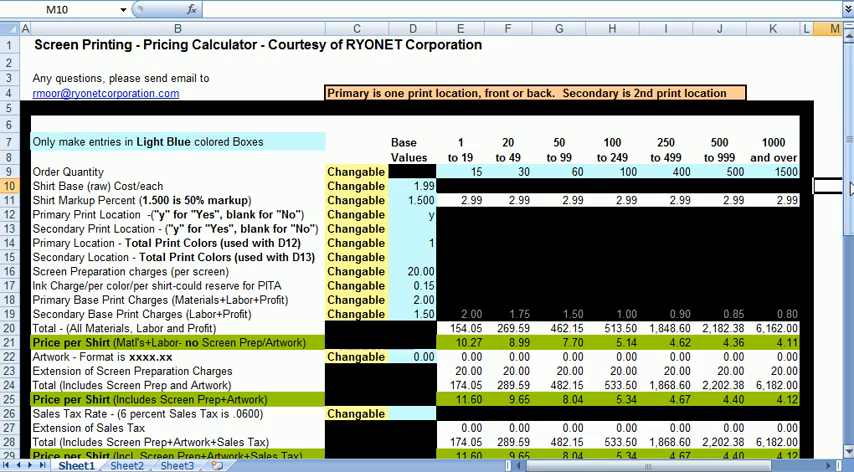
- Scroll to the Notes section and the worksheet suggesting values for 18D and 19D
{"action": "scroll", "scroll_direction": "down", "scroll_amount": 3}
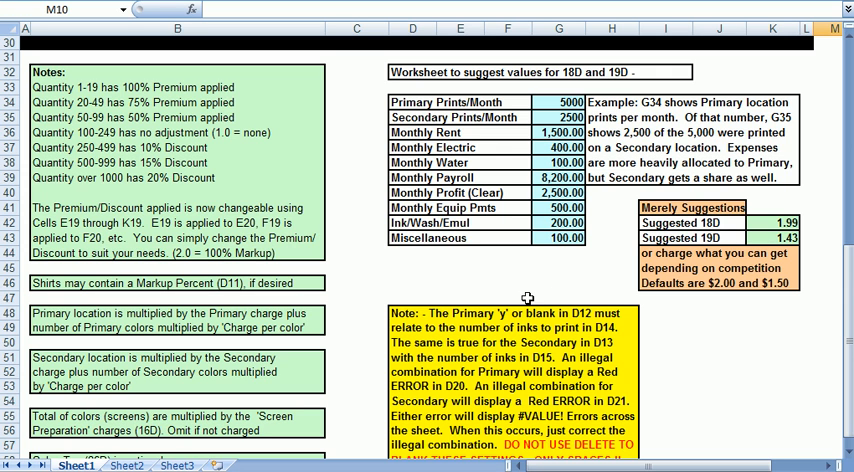
{"action": "mouse_move", "coordinate": [676, 348]}
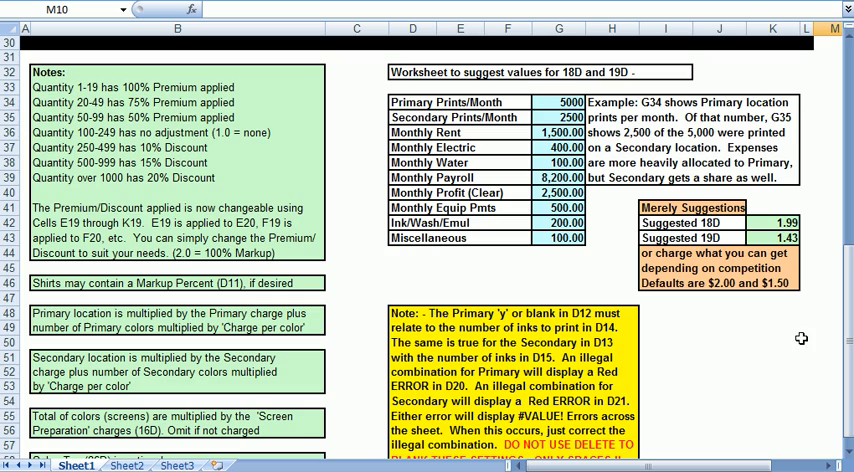
{"action": "scroll", "scroll_direction": "up", "scroll_amount": 3}
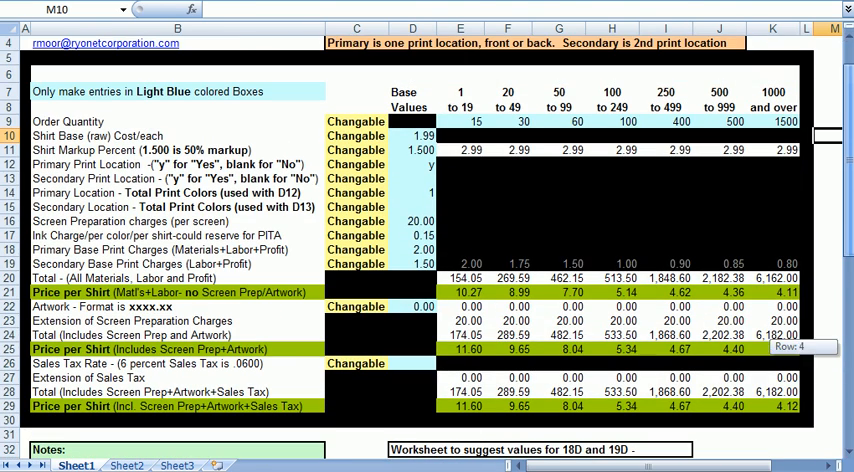
{"action": "mouse_move", "coordinate": [144, 232]}
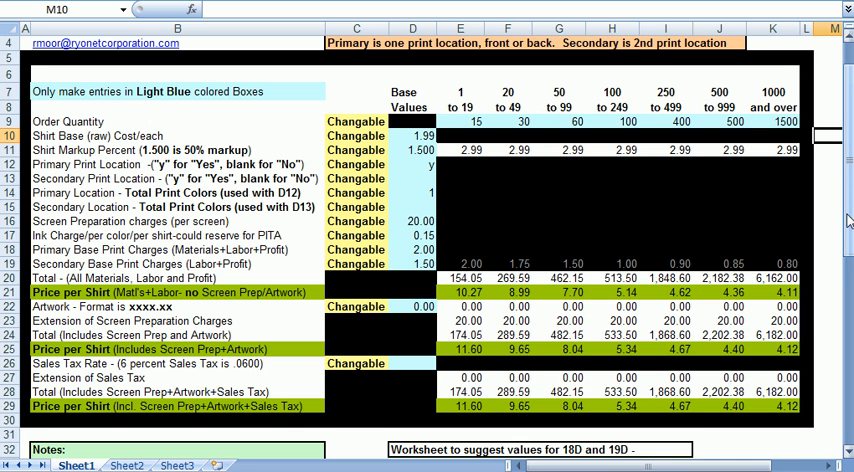
{"action": "scroll", "scroll_direction": "down", "scroll_amount": 3}
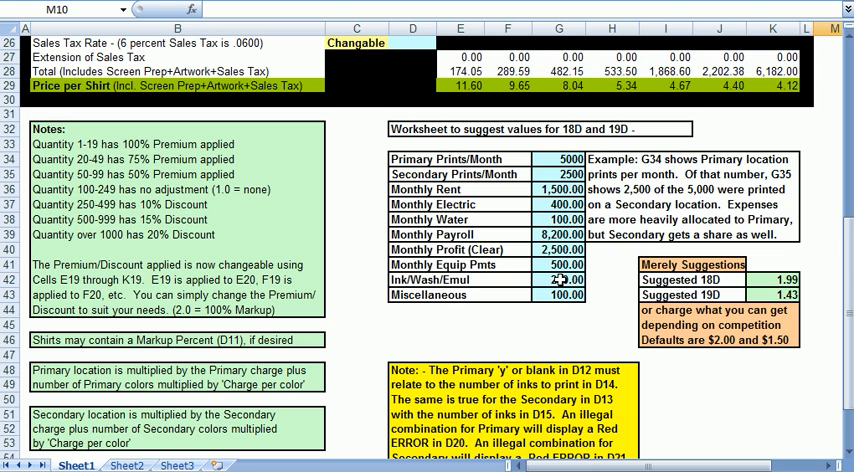
{"action": "left_click", "coordinate": [560, 280]}
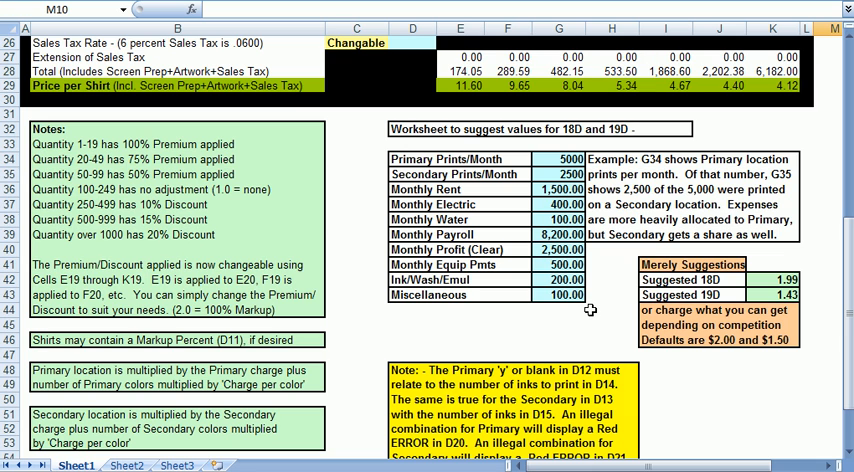
- Set Primary Prints/Month to 10000 and G35 to 20, recalculating suggested 18D and 19D to 1.17 and 0.89
{"action": "left_click", "coordinate": [560, 160]}
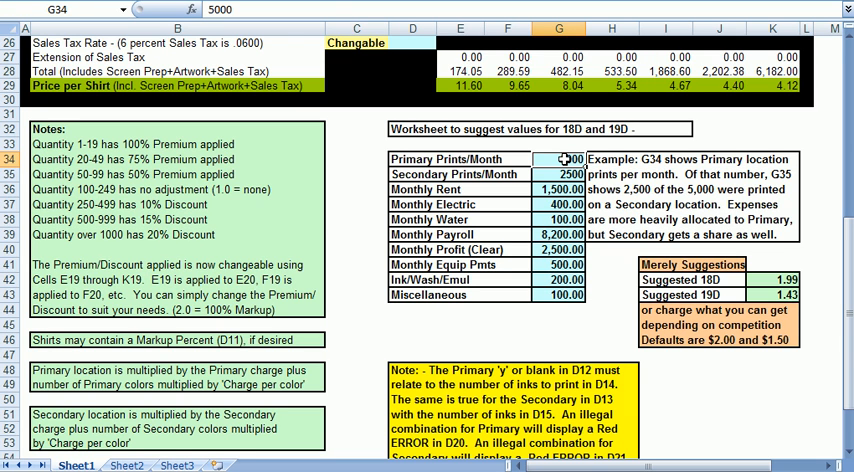
{"action": "type", "text": "10000"}
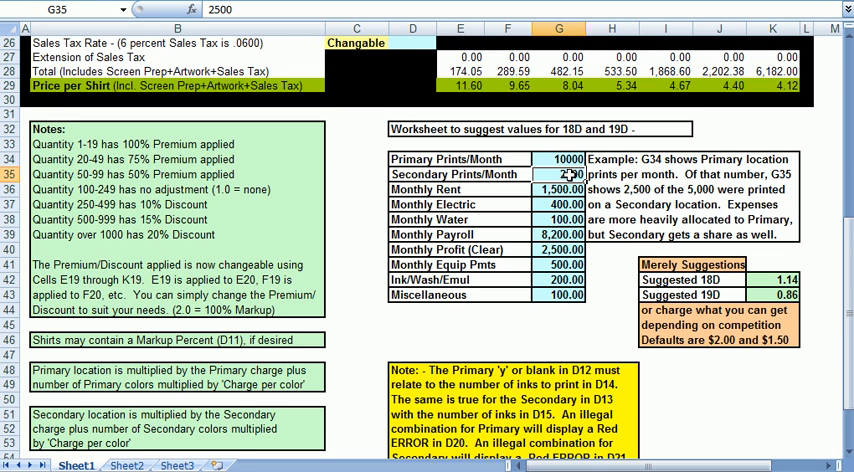
{"action": "type", "text": "20"}
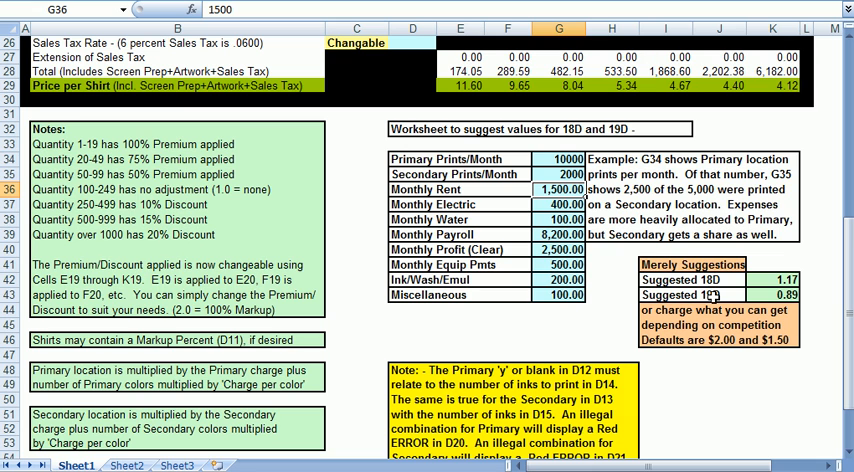
{"action": "mouse_move", "coordinate": [568, 304]}
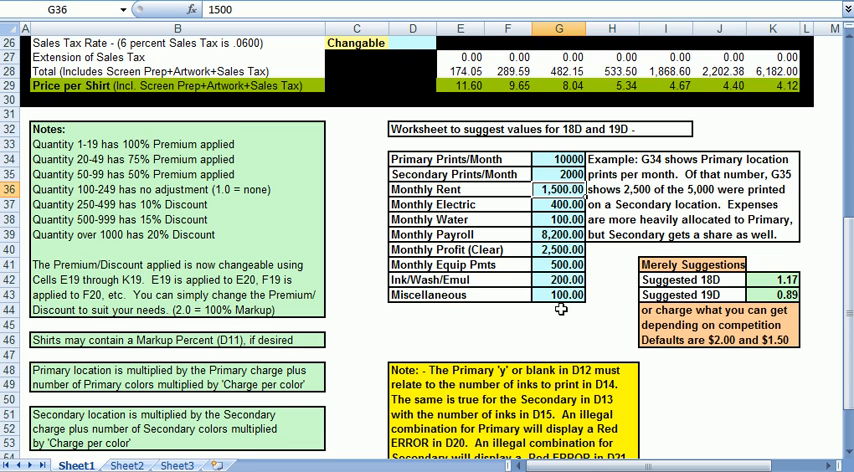
{"action": "mouse_move", "coordinate": [552, 158]}
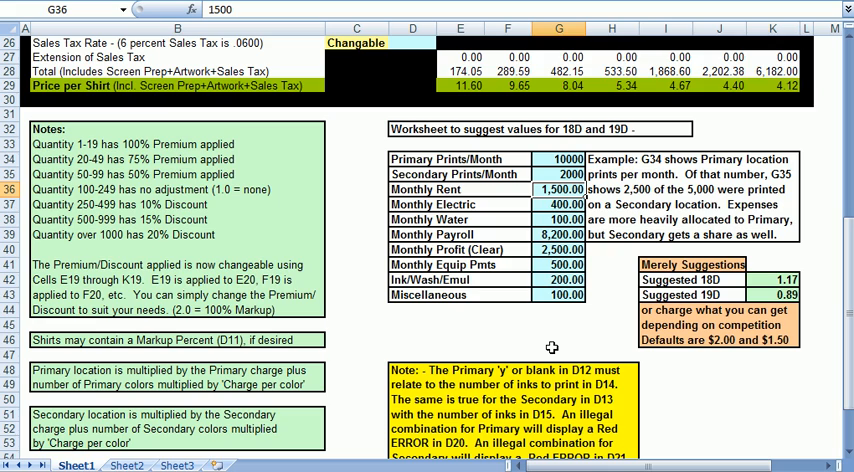
{"action": "mouse_move", "coordinate": [548, 360]}
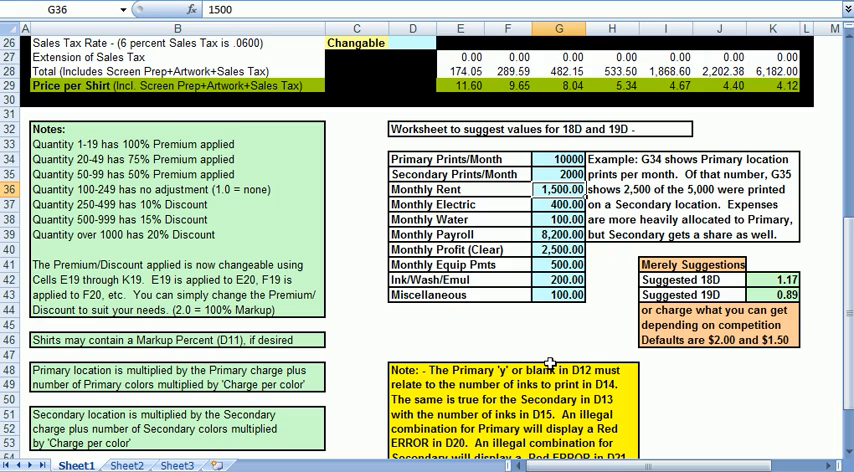
- Return to the Order Quantity row and review the 20-49, 50-99 and 100-249 tier quantities
{"action": "scroll", "scroll_direction": "up", "scroll_amount": 3}
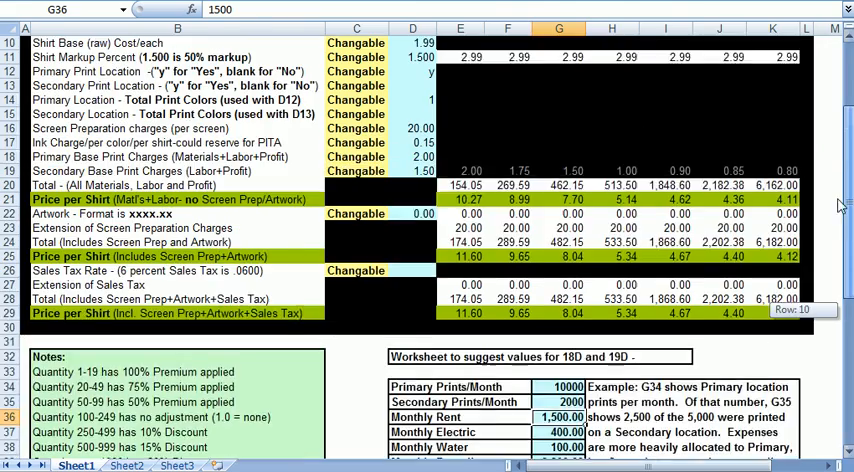
{"action": "scroll", "scroll_direction": "up", "scroll_amount": 3}
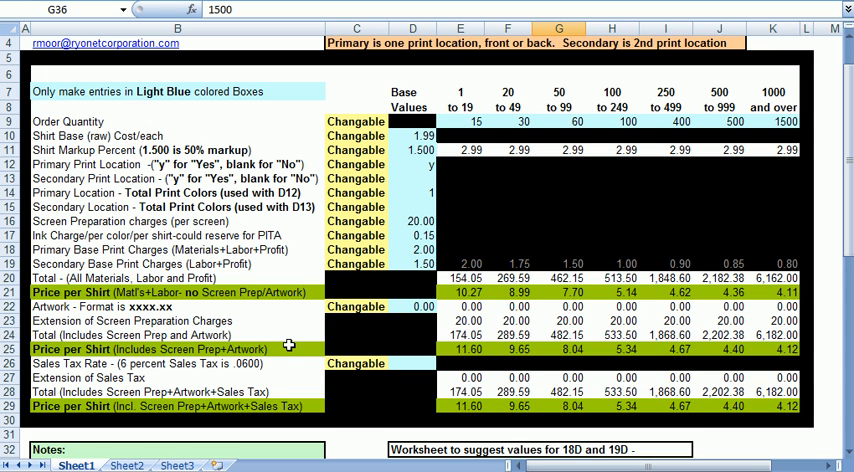
{"action": "mouse_move", "coordinate": [556, 120]}
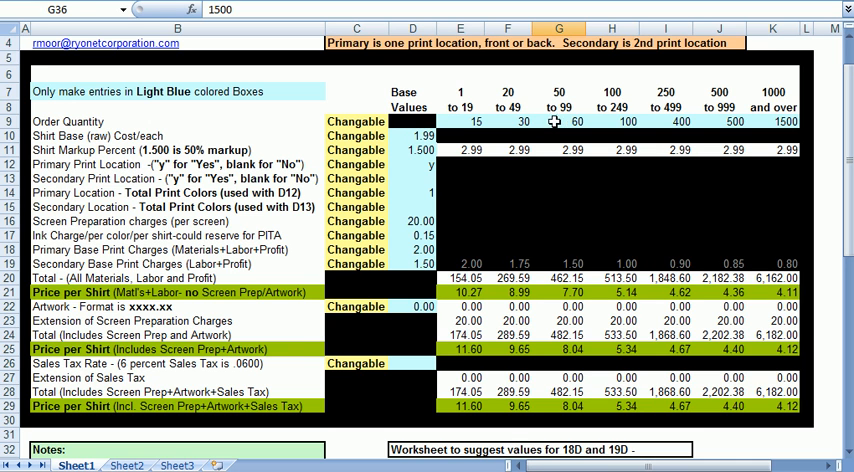
{"action": "left_click", "coordinate": [560, 120]}
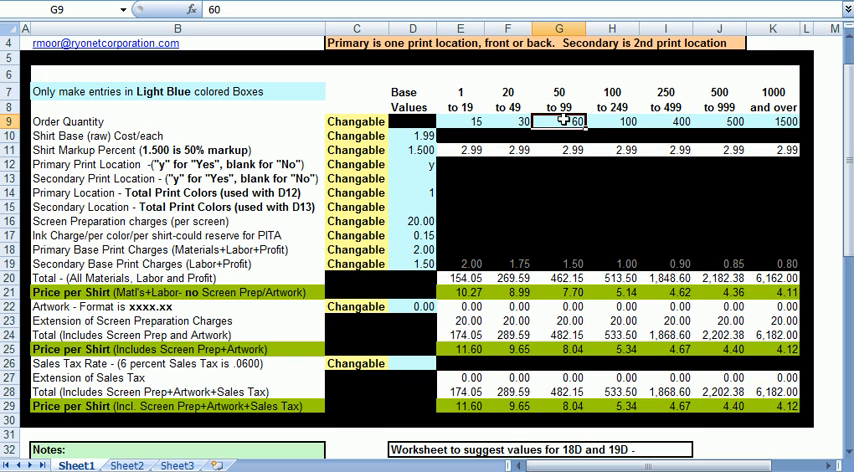
{"action": "left_click", "coordinate": [508, 120]}
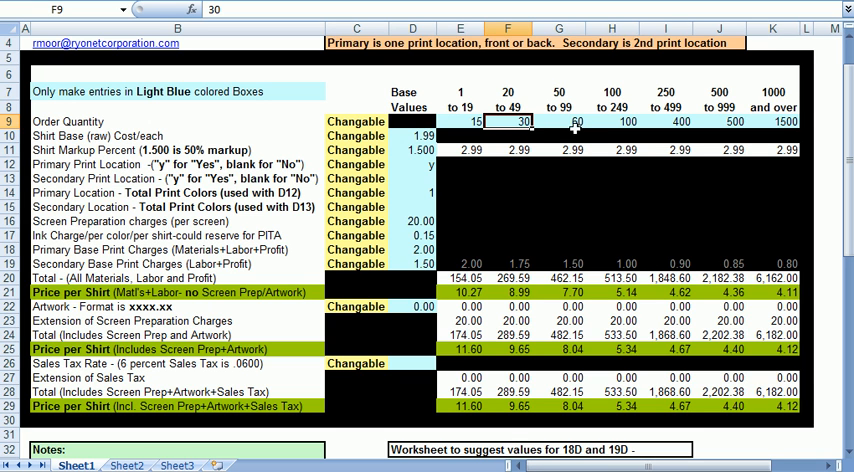
{"action": "left_click", "coordinate": [558, 120]}
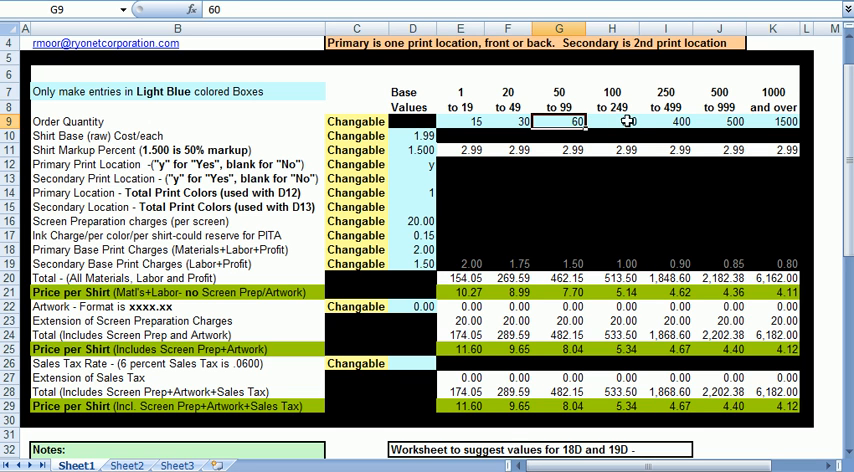
{"action": "left_click", "coordinate": [612, 120]}
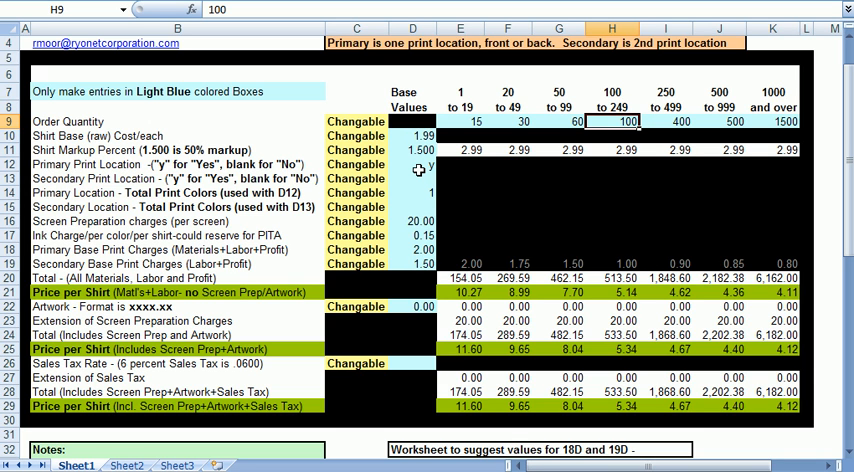
- Enter 4 print colours for the primary location and 2 for the secondary location
{"action": "left_click", "coordinate": [412, 192]}
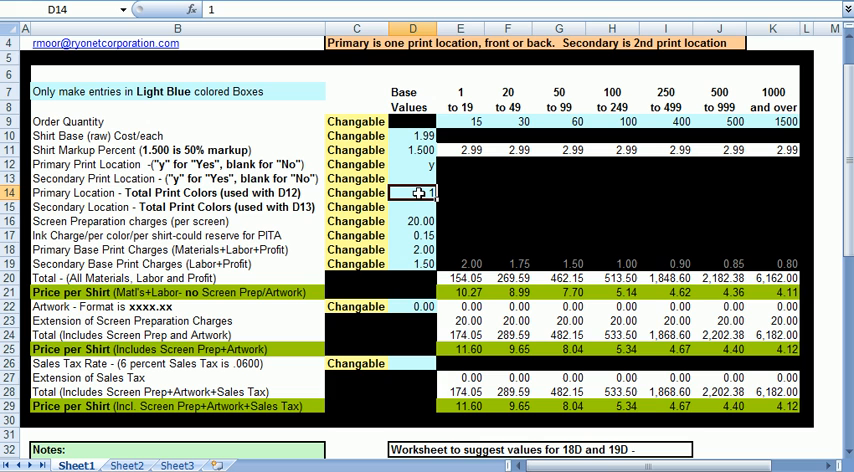
{"action": "type", "text": "4"}
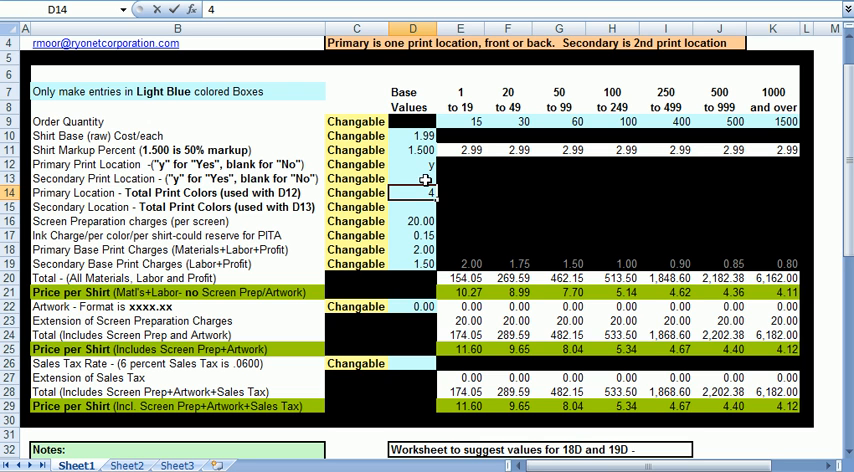
{"action": "left_click", "coordinate": [412, 178]}
{"action": "type", "text": "y"}
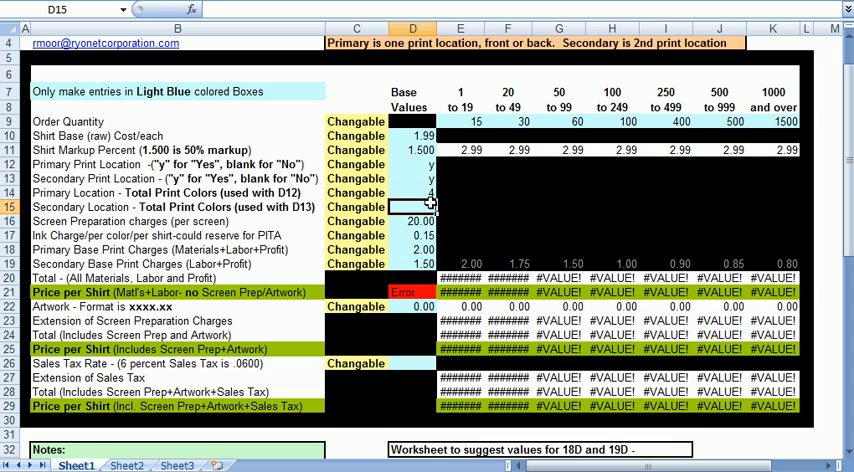
{"action": "type", "text": "2"}
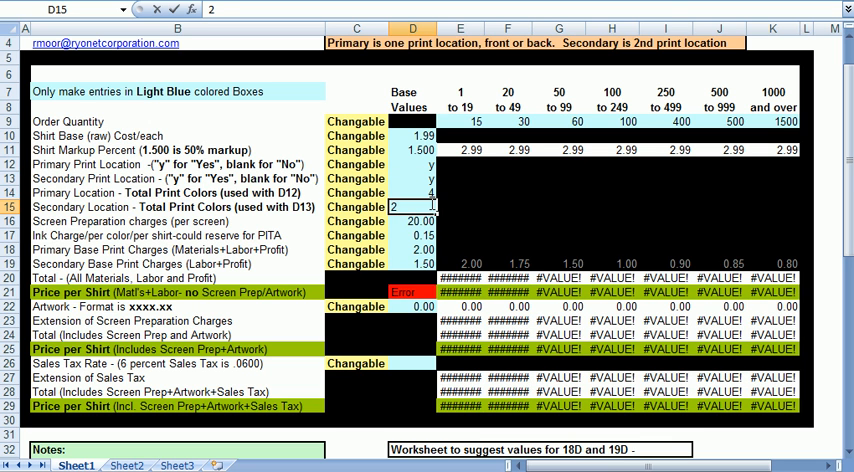
{"action": "left_click", "coordinate": [412, 236]}
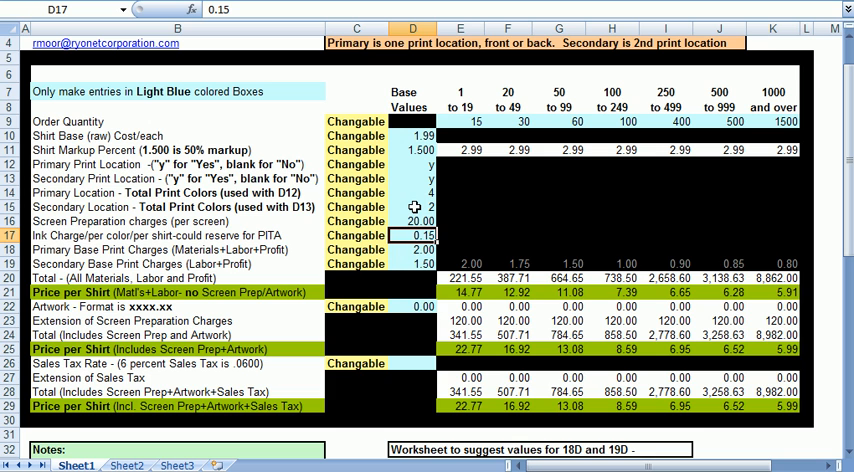
{"action": "left_click", "coordinate": [412, 206]}
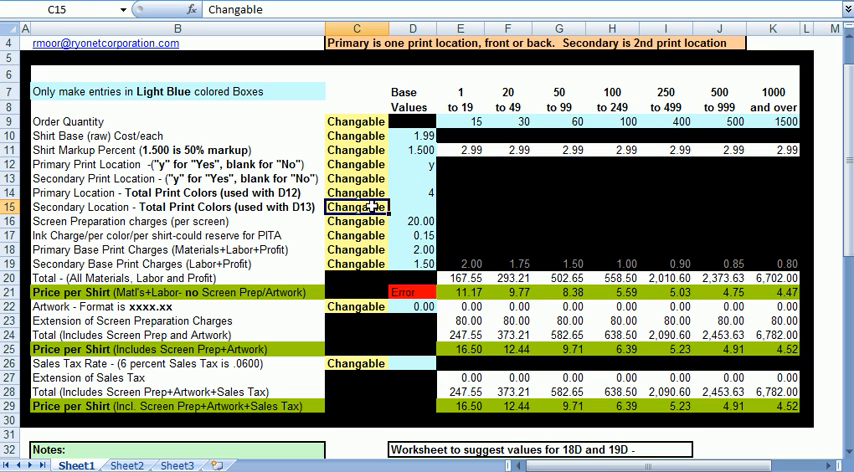
{"action": "left_click", "coordinate": [412, 208]}
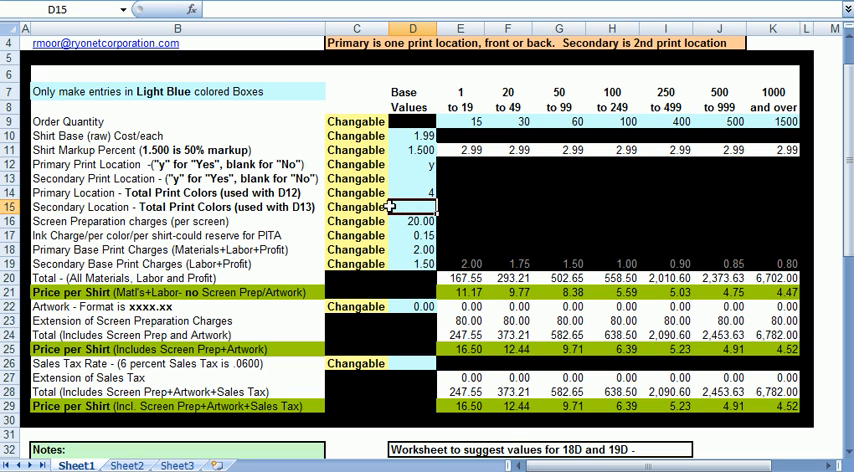
{"action": "left_click", "coordinate": [412, 178]}
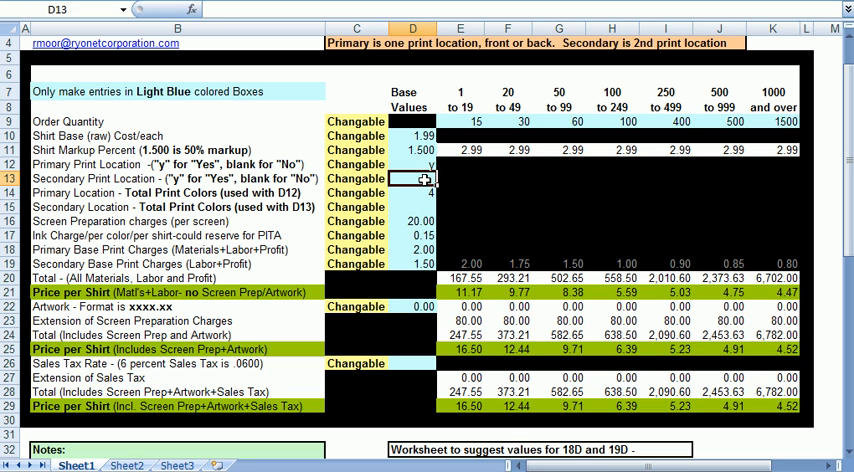
{"action": "left_click", "coordinate": [412, 208]}
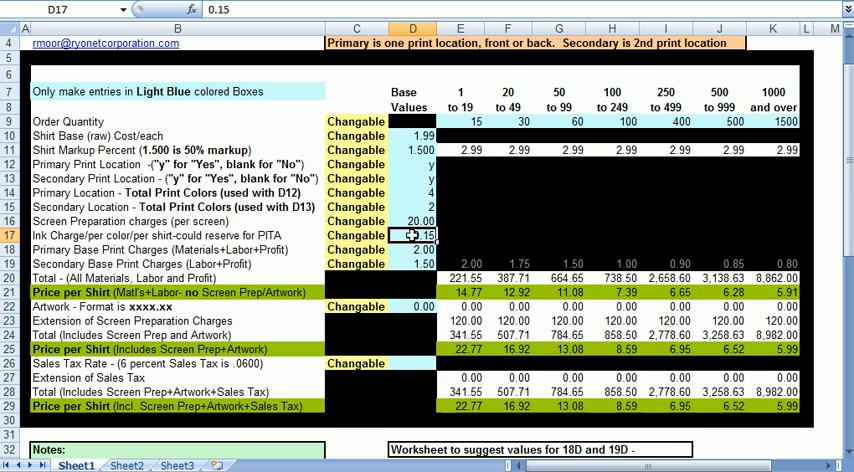
{"action": "left_click", "coordinate": [412, 220]}
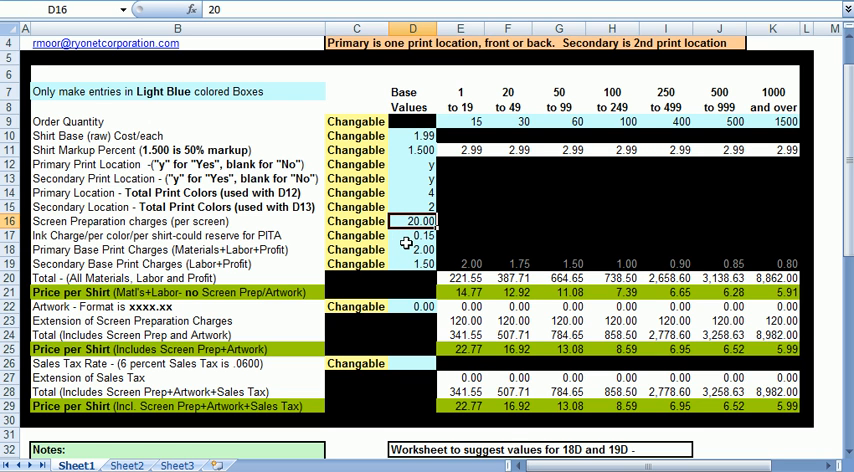
{"action": "left_click", "coordinate": [412, 236]}
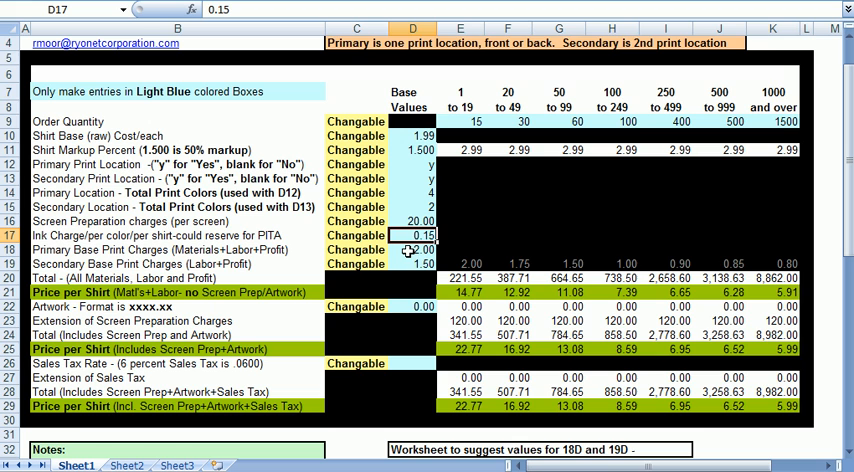
{"action": "left_click", "coordinate": [412, 250]}
{"action": "type", "text": "2.15"}
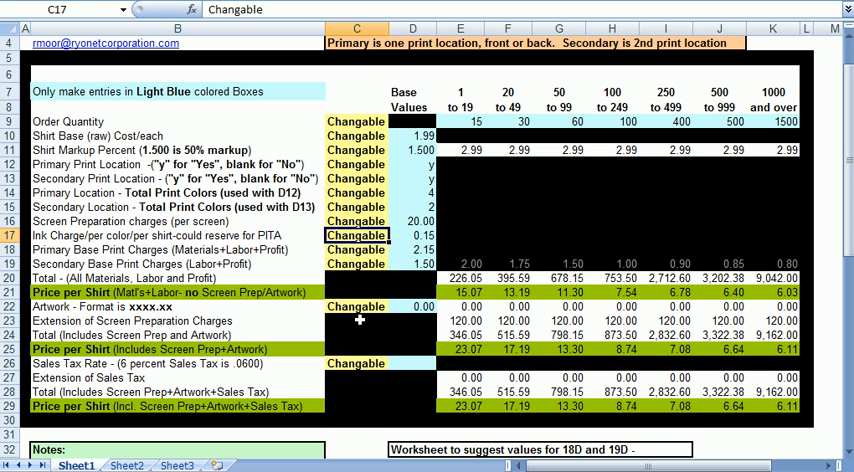
{"action": "left_click", "coordinate": [412, 306]}
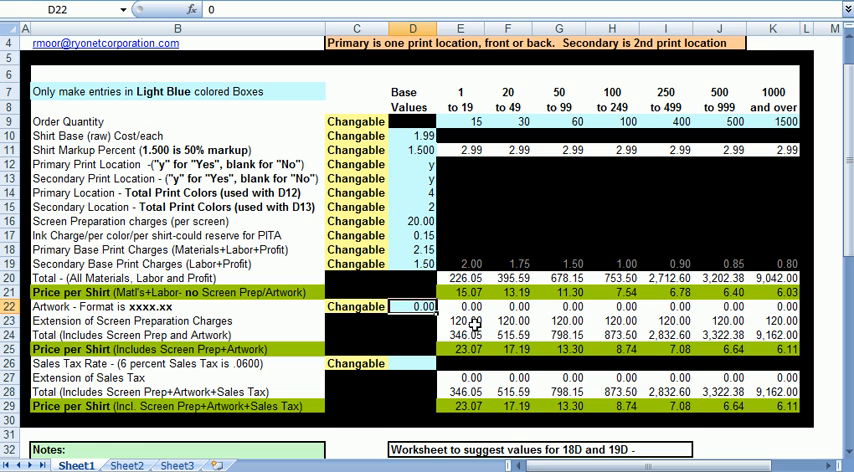
{"action": "left_click", "coordinate": [412, 364]}
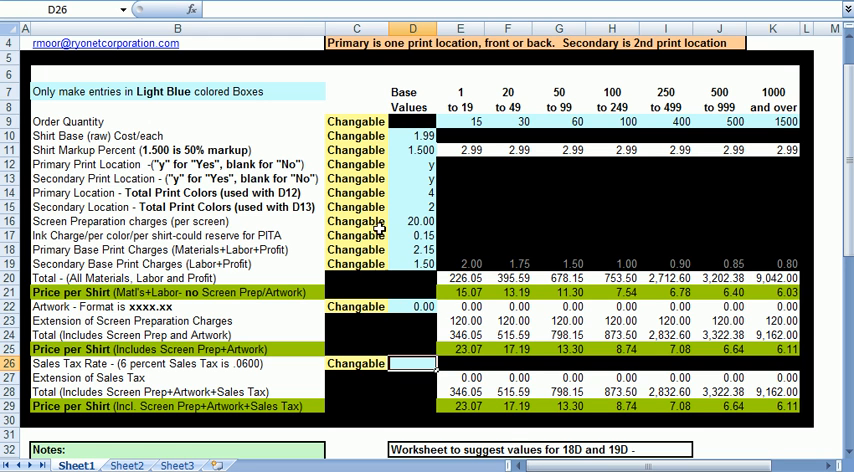
- Set the primary location to 3 colours and the shirt base cost to 2.05
{"action": "left_click", "coordinate": [412, 164]}
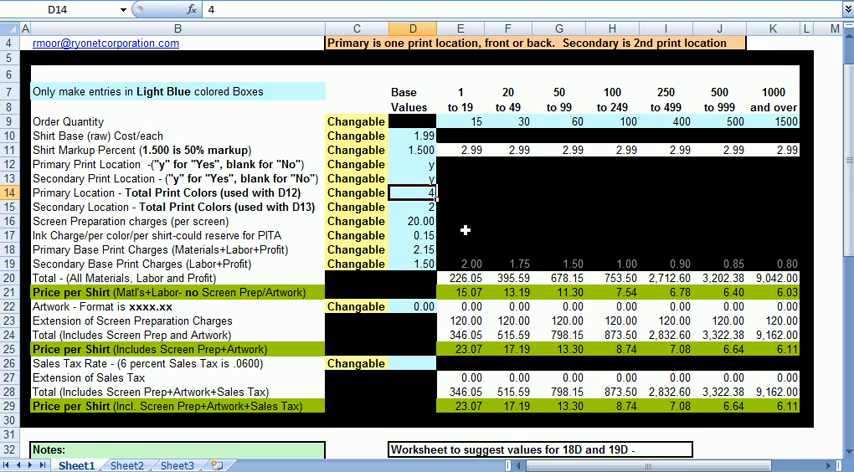
{"action": "type", "text": "3"}
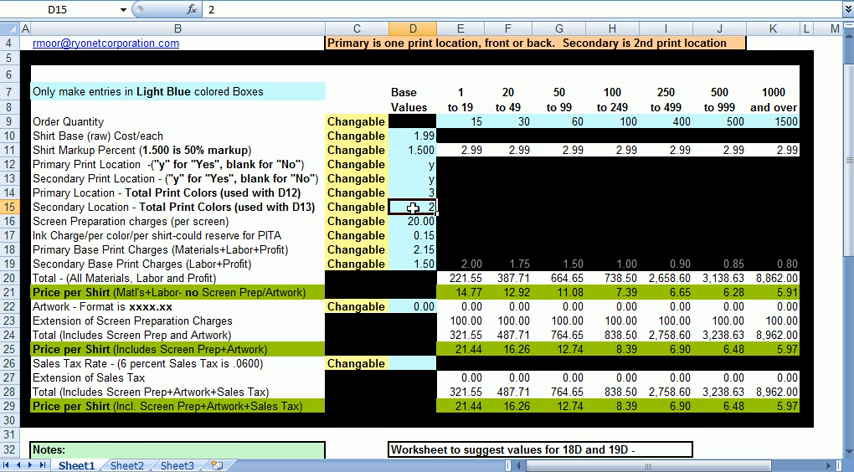
{"action": "left_click", "coordinate": [412, 136]}
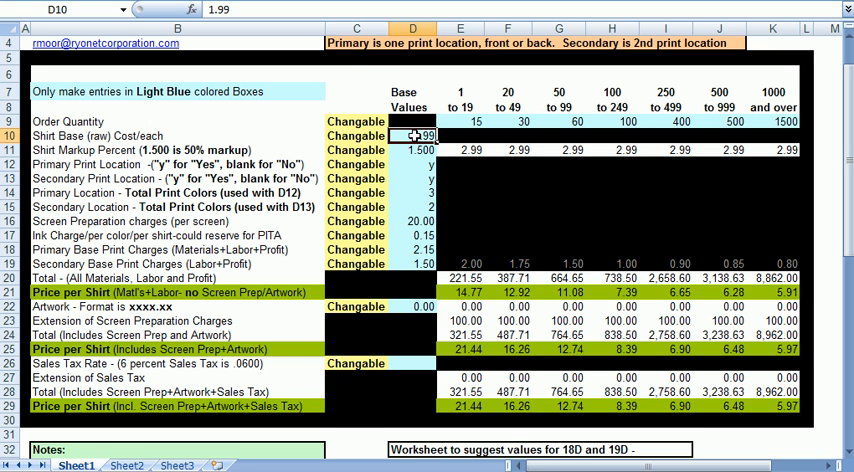
{"action": "type", "text": "2.0"}
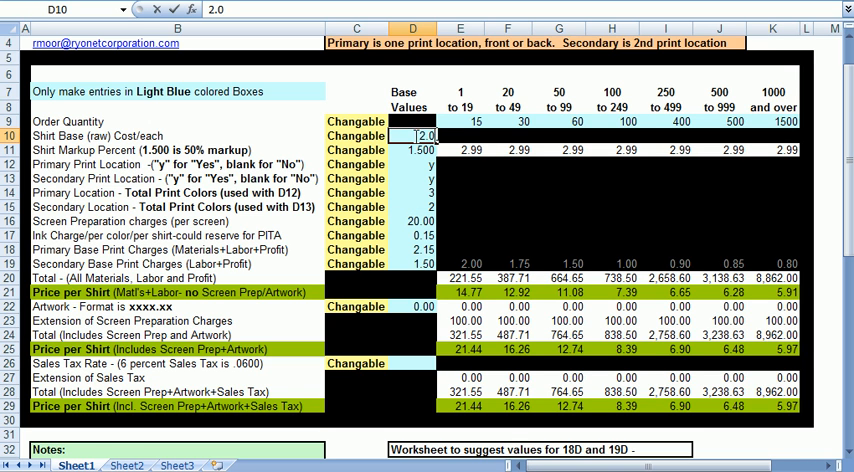
{"action": "left_click", "coordinate": [412, 164]}
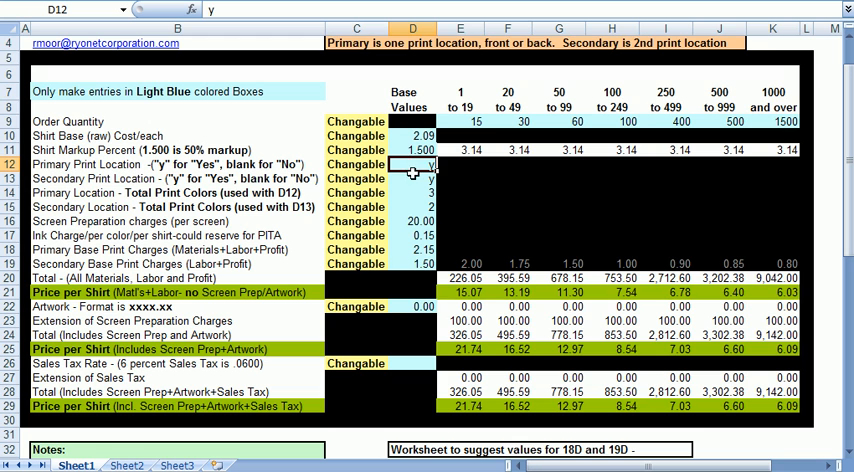
- Set the shirt markup to 1.75, raising the per-shirt price to 3.66, and check the ink charge per colour
{"action": "left_click", "coordinate": [412, 150]}
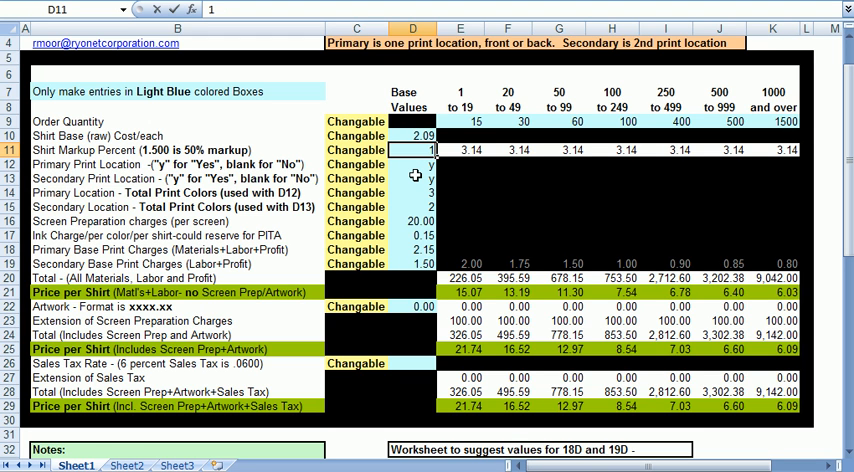
{"action": "type", "text": "1.75"}
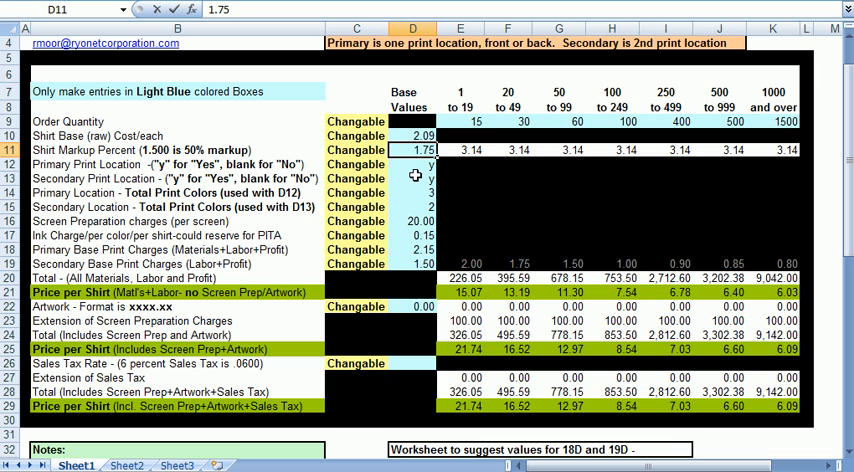
{"action": "left_click", "coordinate": [412, 164]}
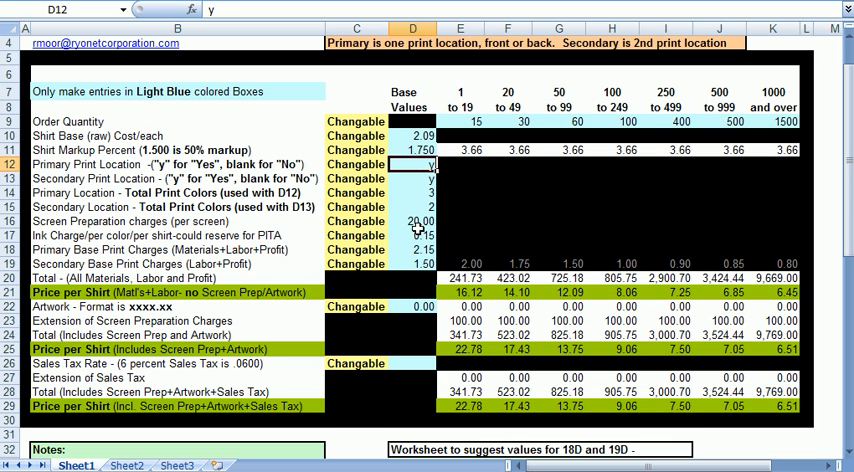
{"action": "left_click", "coordinate": [412, 236]}
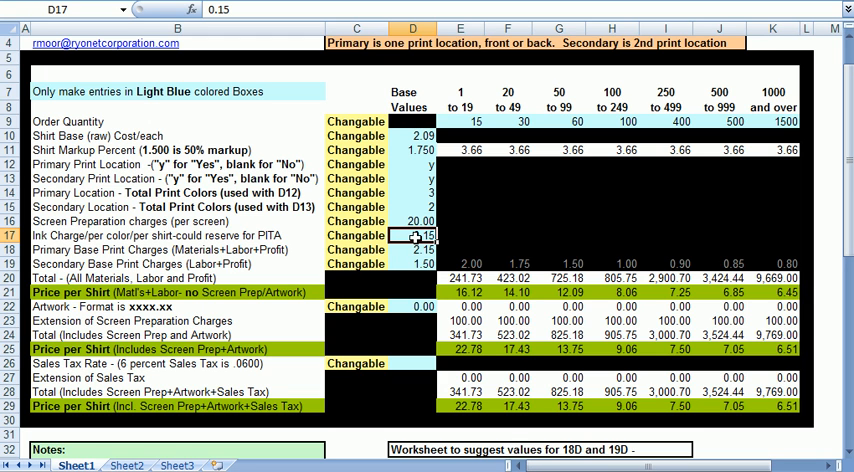
{"action": "mouse_move", "coordinate": [576, 116]}
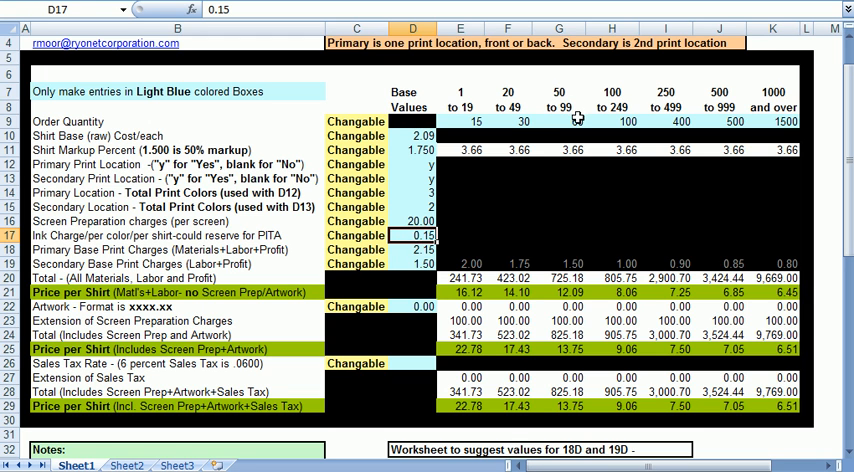
- Select the 50-99 tier's Order Quantity cell G9 to enter 85
{"action": "left_click", "coordinate": [558, 120]}
{"action": "type", "text": "85"}
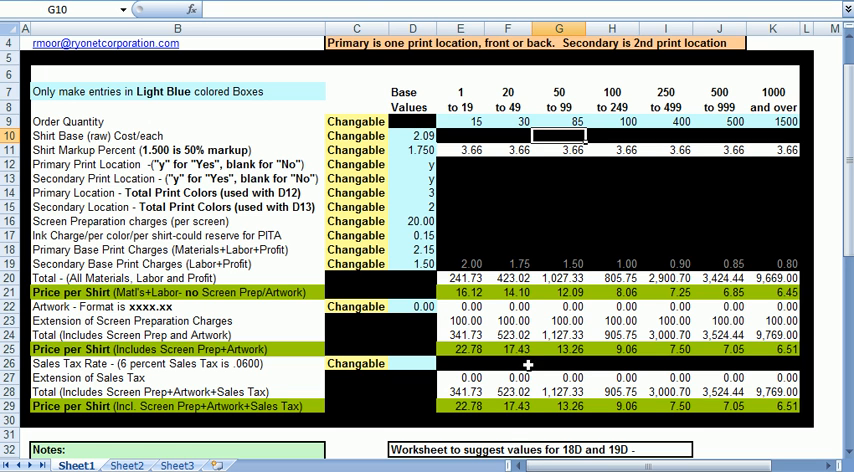
{"action": "mouse_move", "coordinate": [412, 176]}
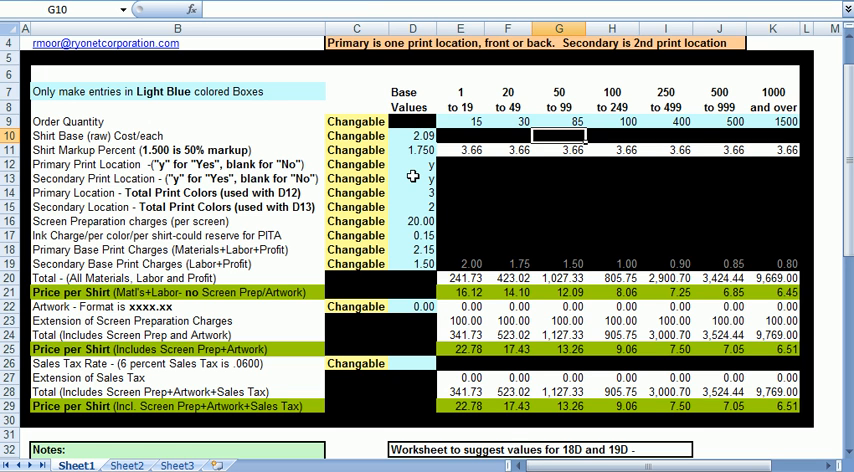
{"action": "mouse_move", "coordinate": [420, 200]}
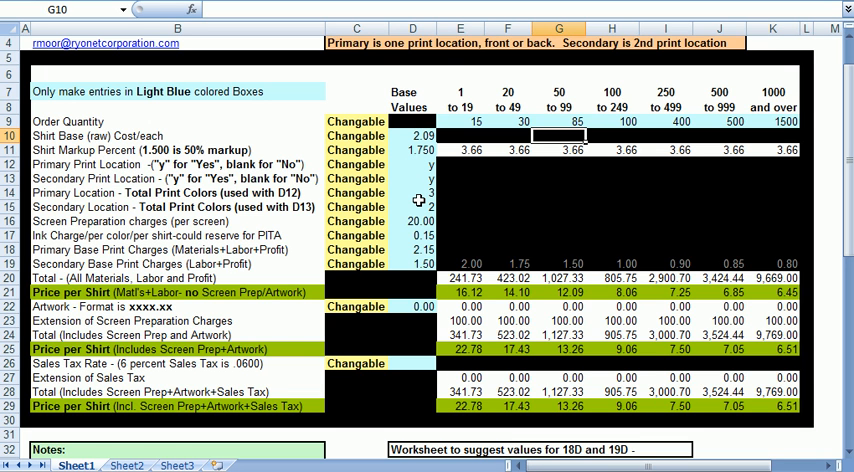
{"action": "left_click", "coordinate": [560, 120]}
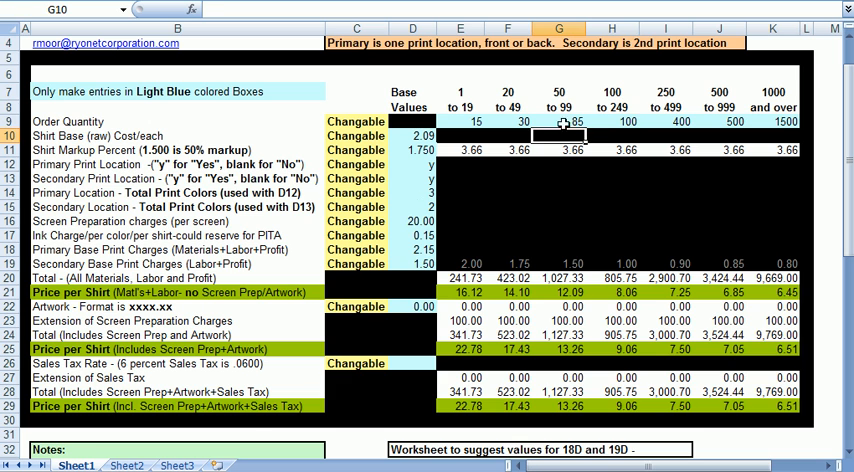
{"action": "left_click", "coordinate": [612, 120]}
{"action": "type", "text": "85"}
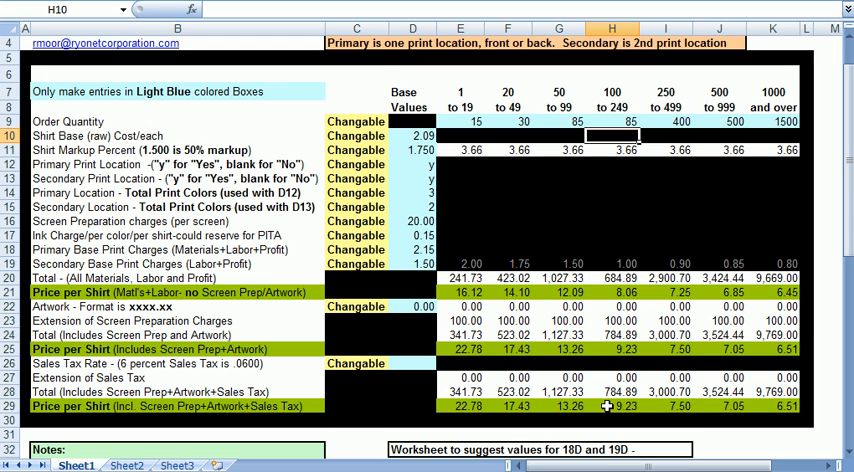
{"action": "mouse_move", "coordinate": [666, 262]}
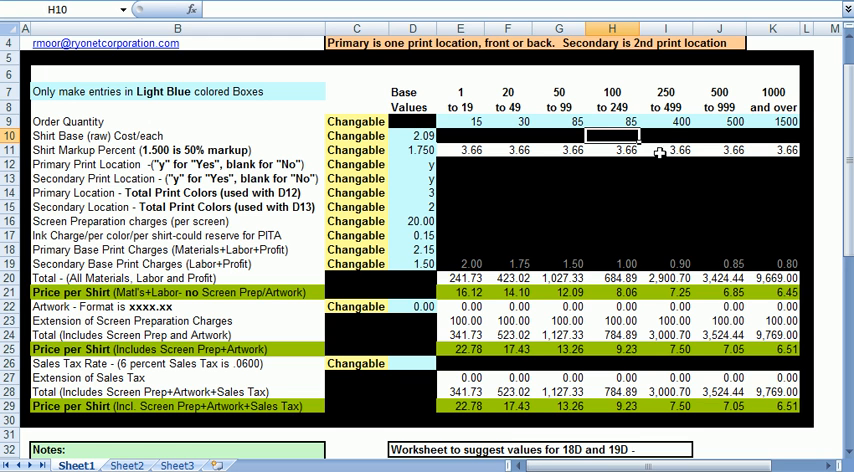
{"action": "mouse_move", "coordinate": [680, 264]}
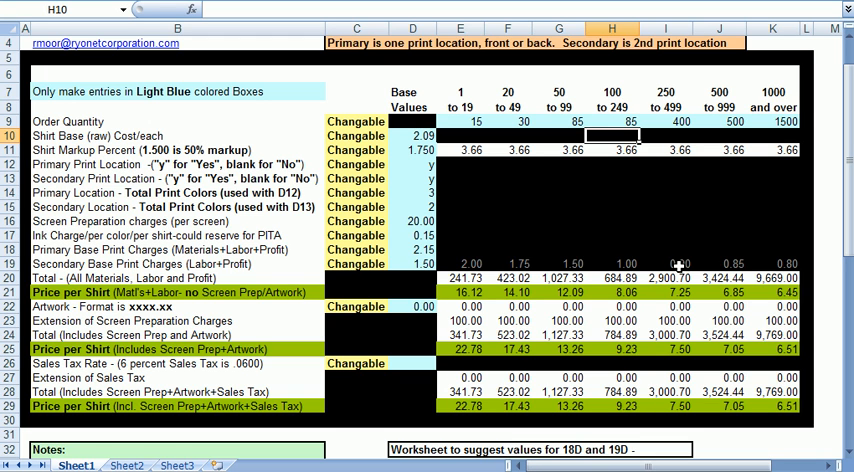
{"action": "mouse_move", "coordinate": [578, 276]}
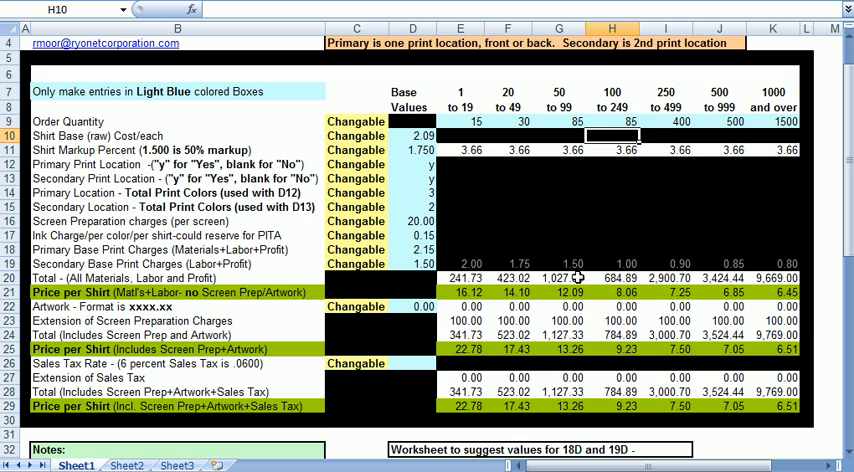
{"action": "left_click", "coordinate": [558, 264]}
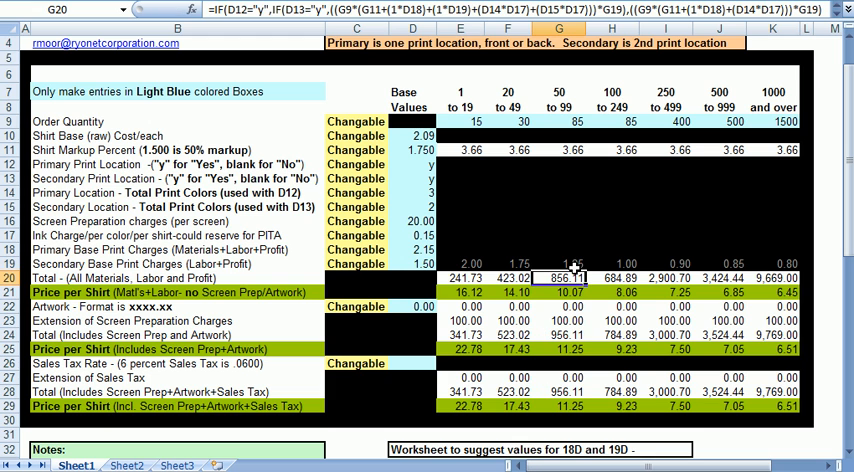
{"action": "mouse_move", "coordinate": [576, 254]}
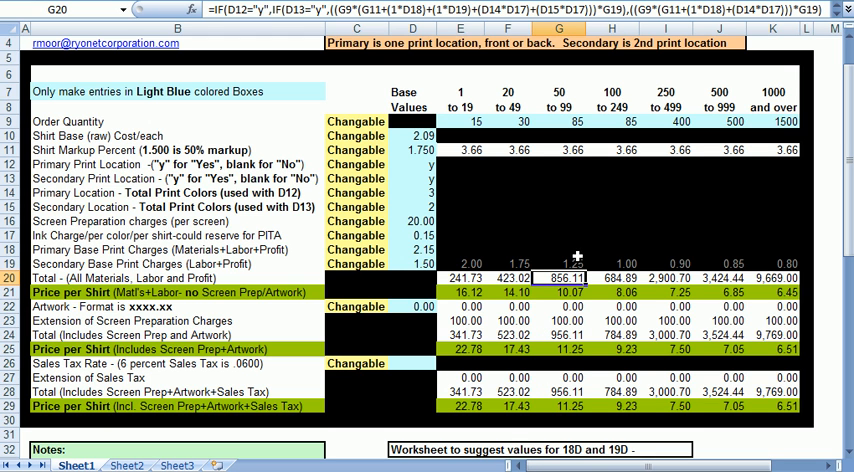
{"action": "mouse_move", "coordinate": [562, 240]}
{"action": "type", "text": "."}
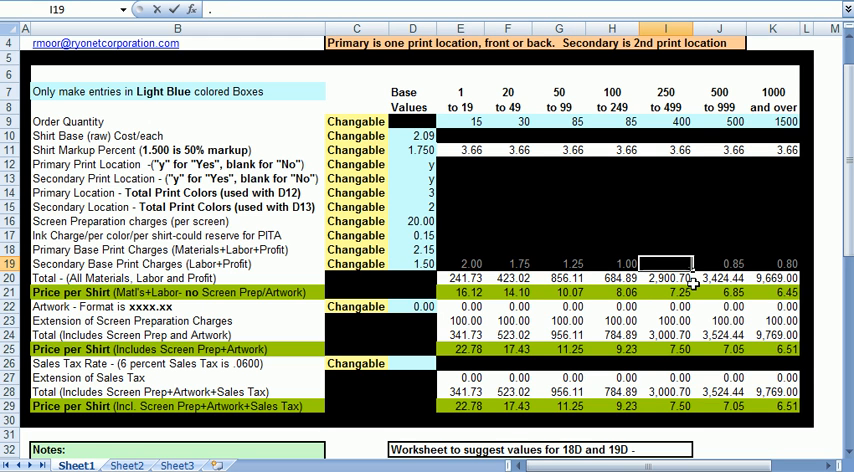
{"action": "left_click", "coordinate": [664, 278]}
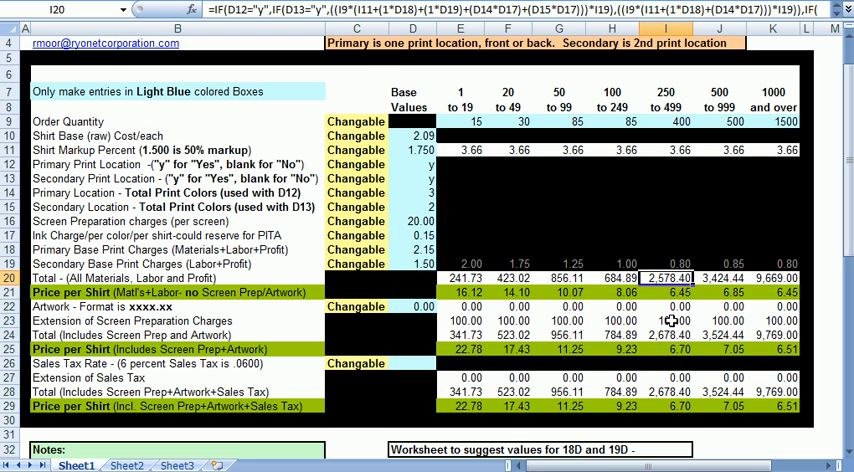
{"action": "mouse_move", "coordinate": [532, 240]}
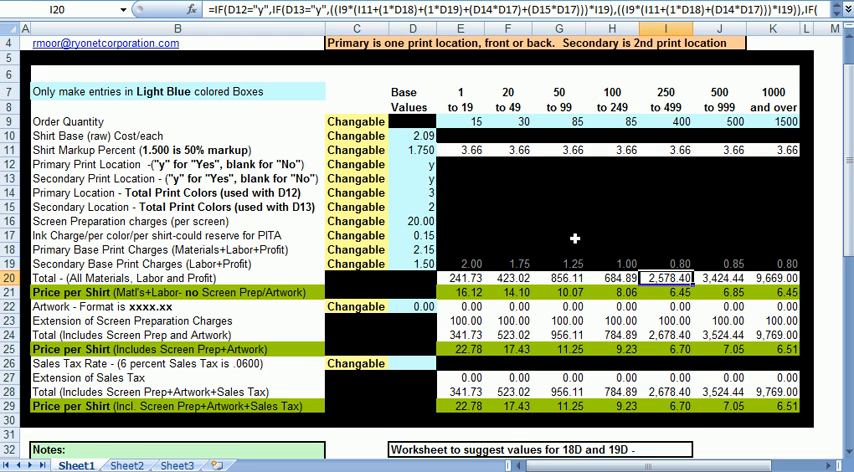
{"action": "left_click", "coordinate": [558, 278]}
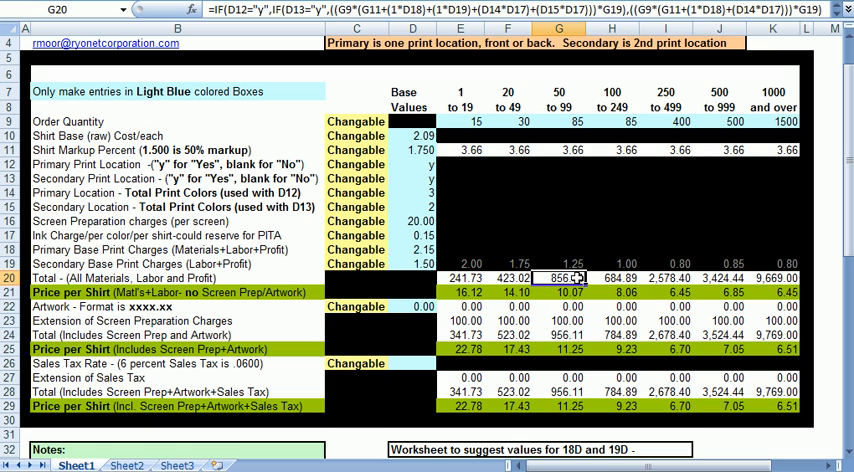